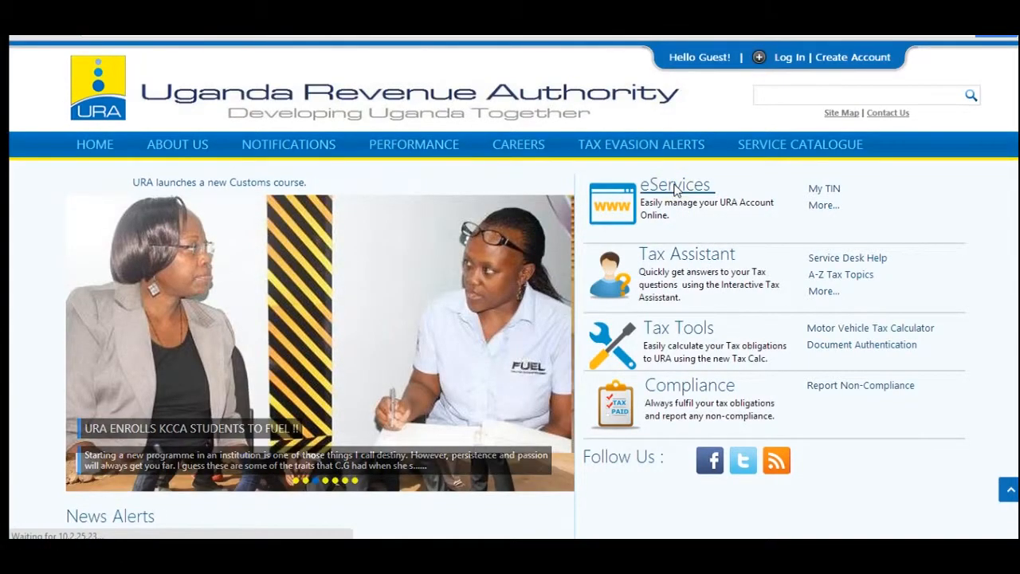
# - Go to eServices and start a new Payment Registration under Payments
pyautogui.click(675, 185)
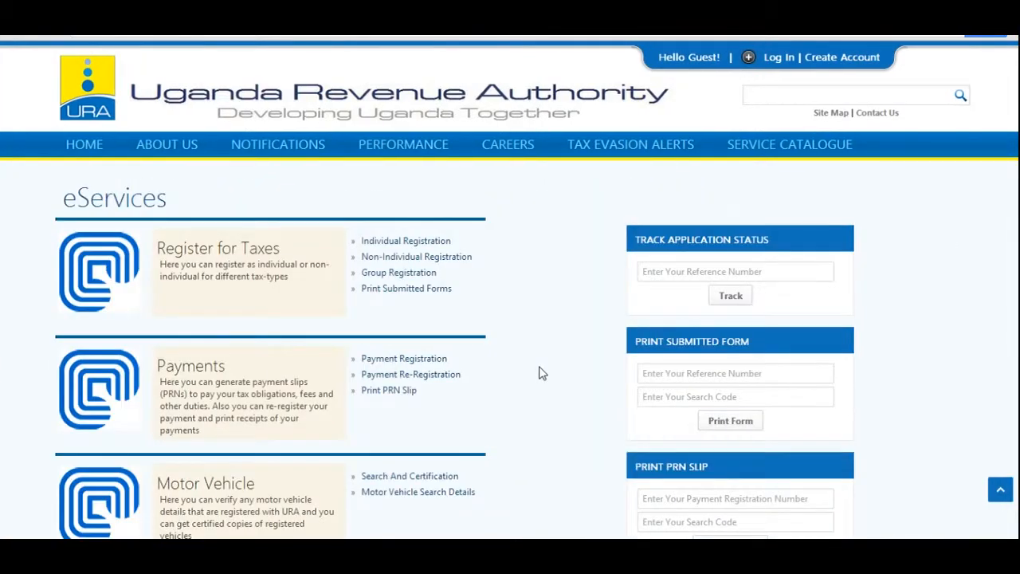
pyautogui.moveTo(405, 357)
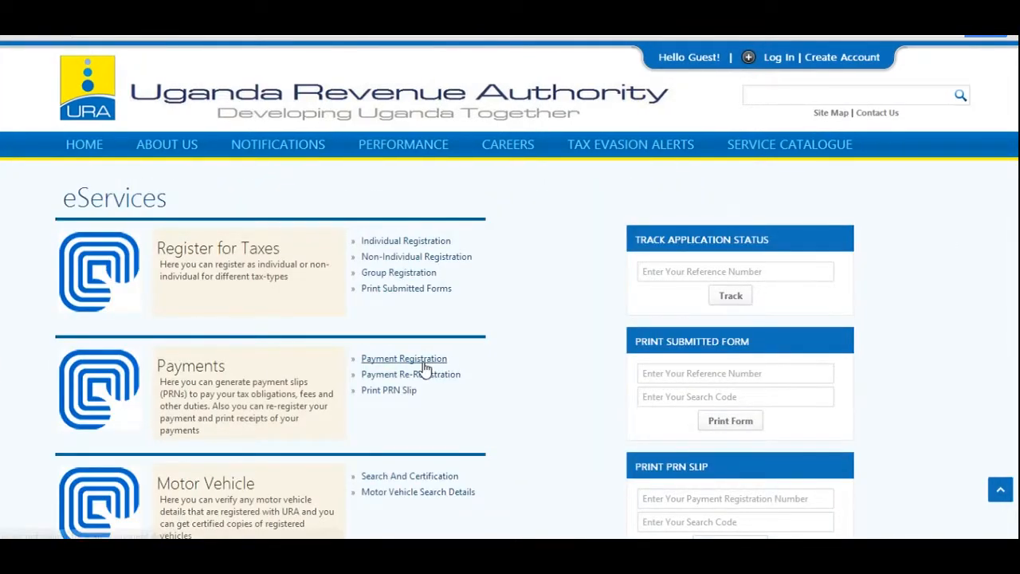
pyautogui.click(403, 357)
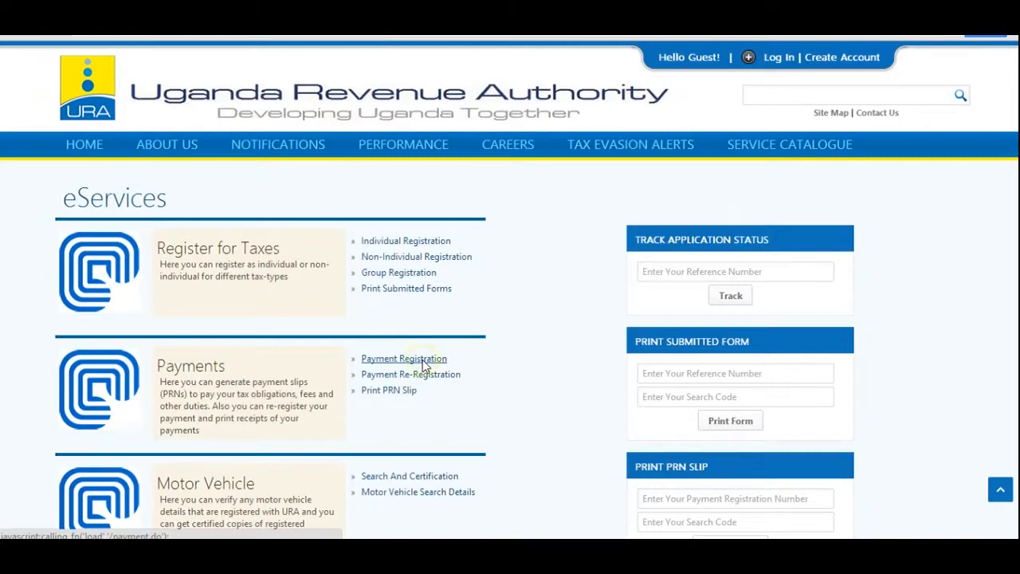
pyautogui.click(403, 357)
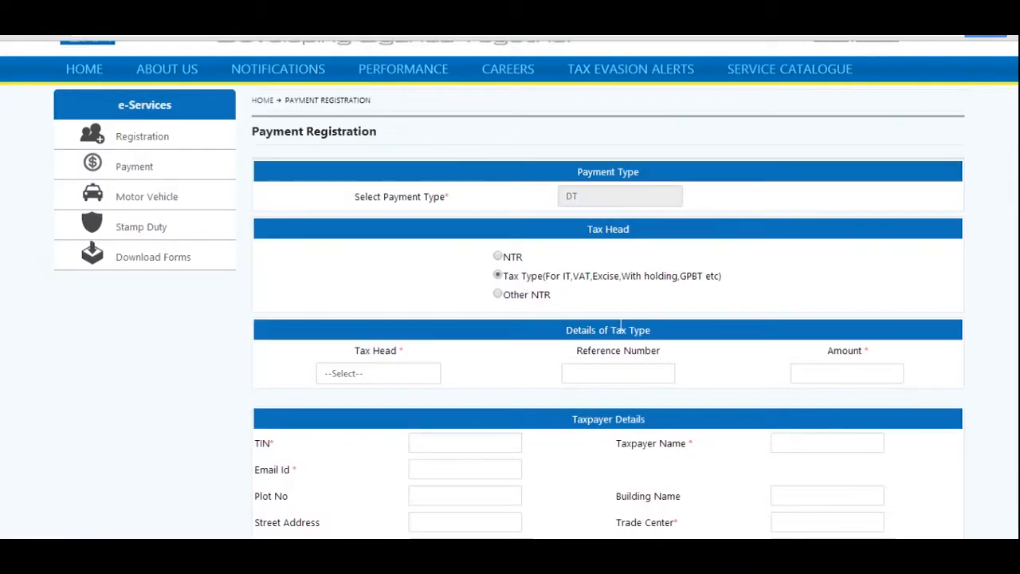
pyautogui.scroll(-3)
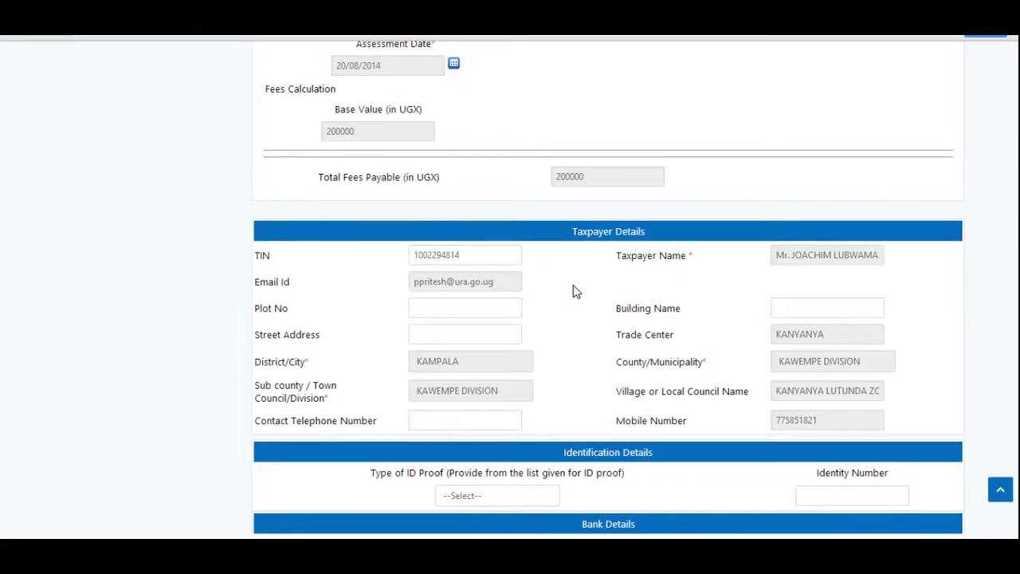
pyautogui.scroll(-3)
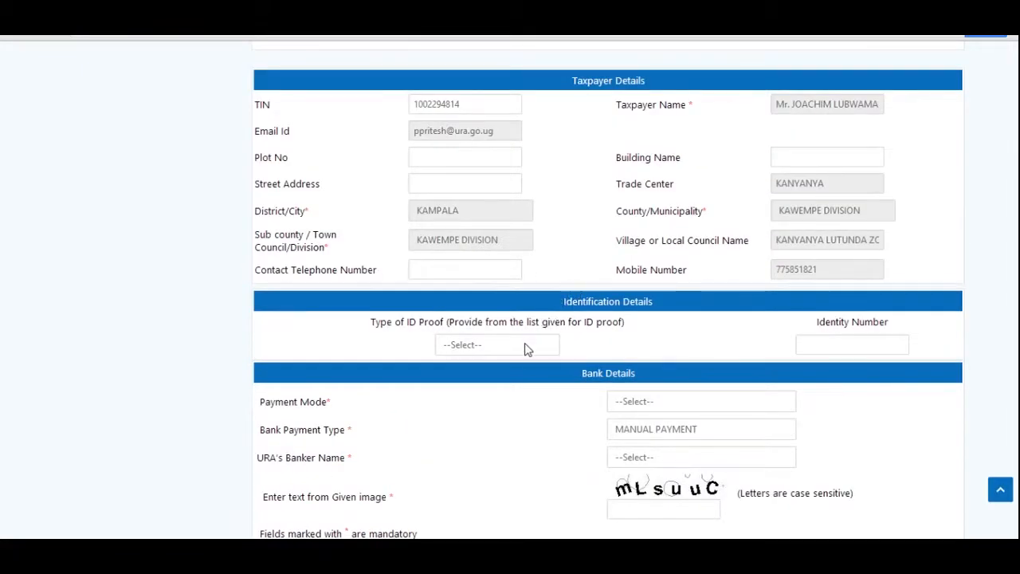
pyautogui.click(497, 344)
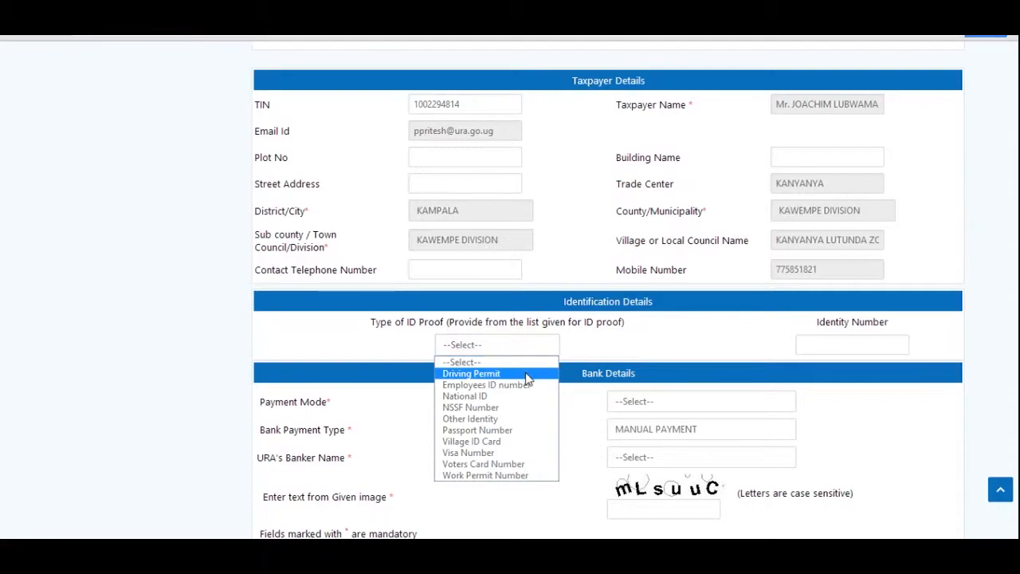
pyautogui.click(472, 373)
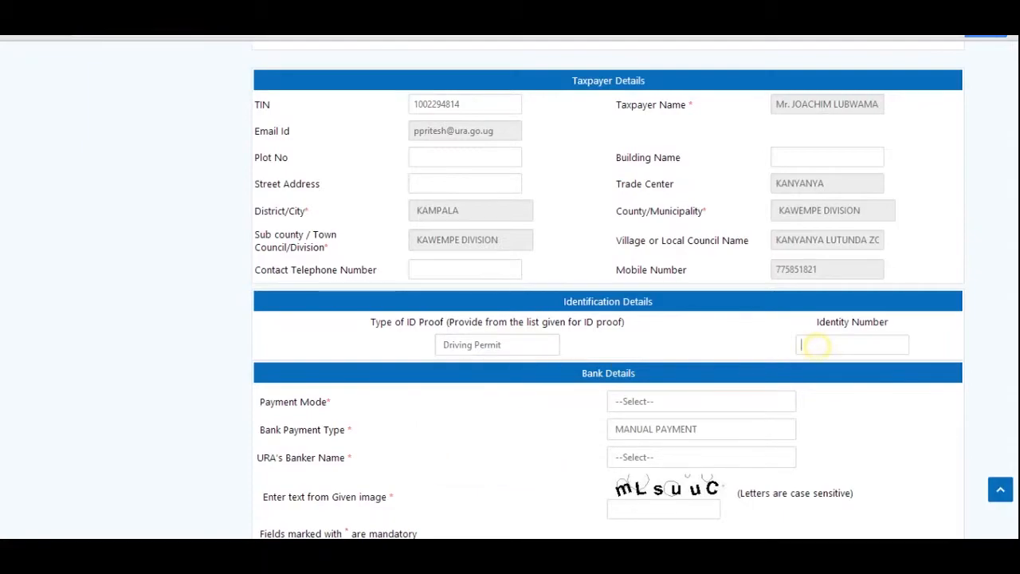
pyautogui.write('6788544')
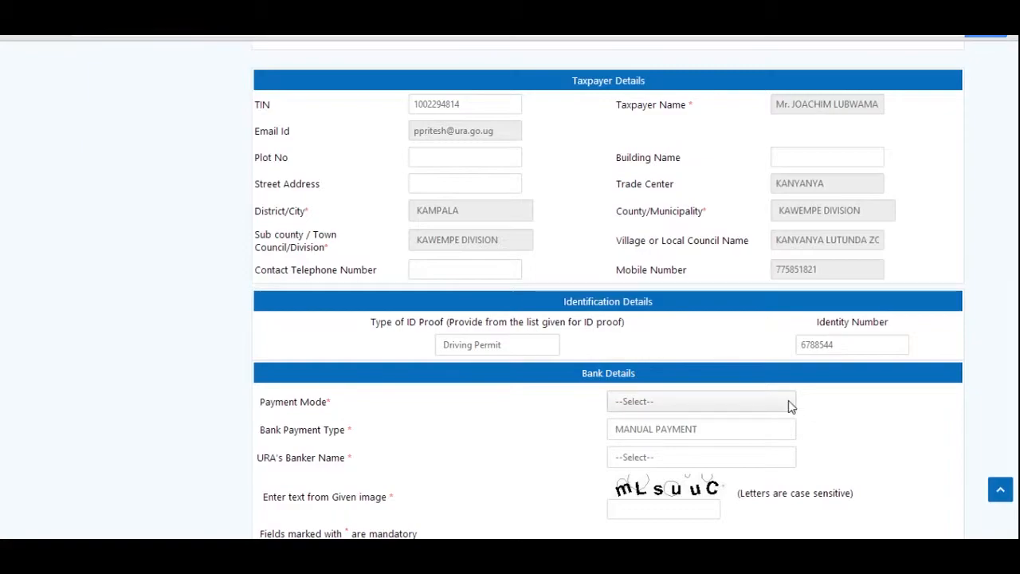
pyautogui.click(701, 402)
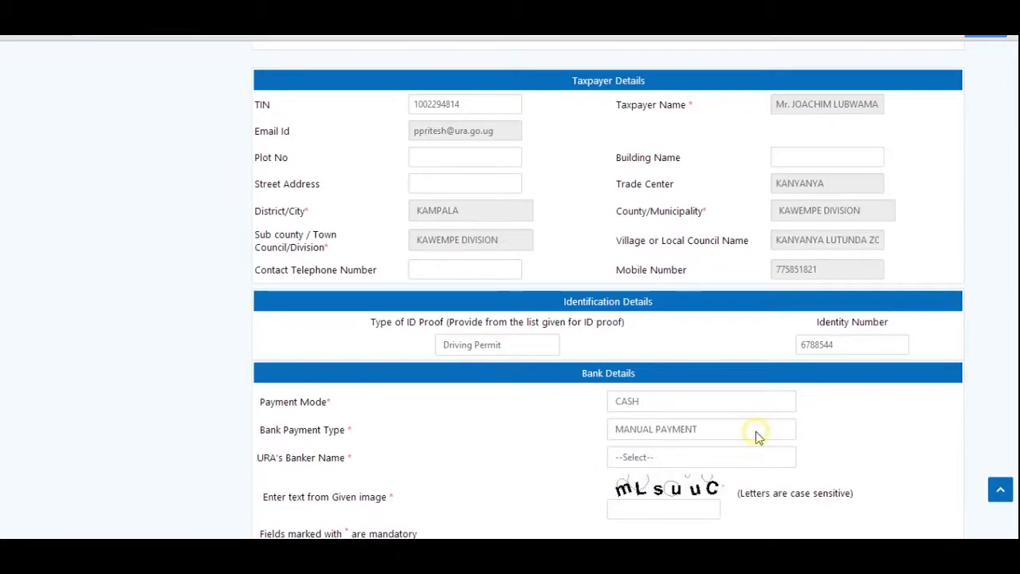
# - Choose Centenary Bank as URA's banker name
pyautogui.scroll(-3)
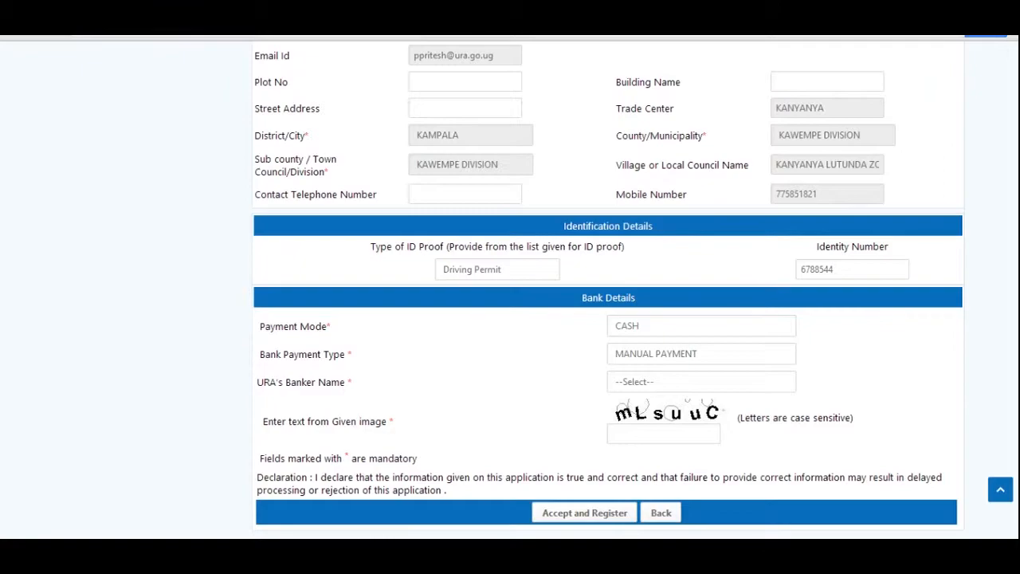
pyautogui.click(701, 381)
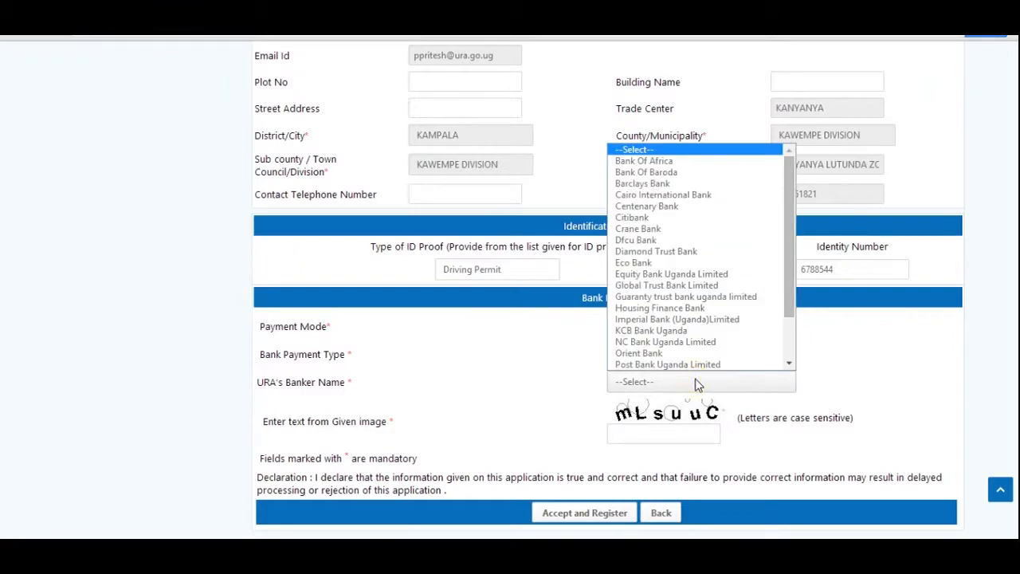
pyautogui.moveTo(698, 381)
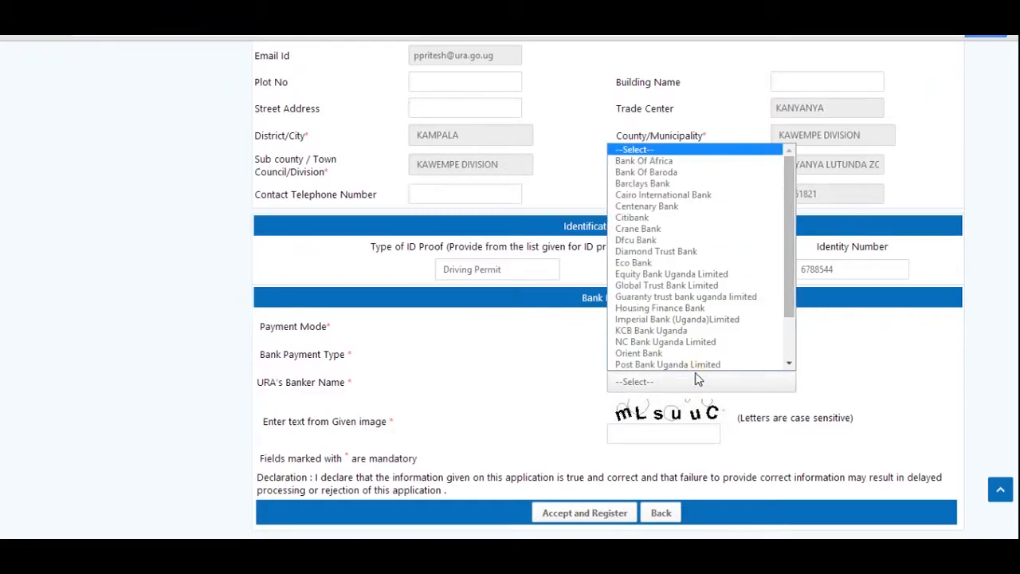
pyautogui.click(647, 206)
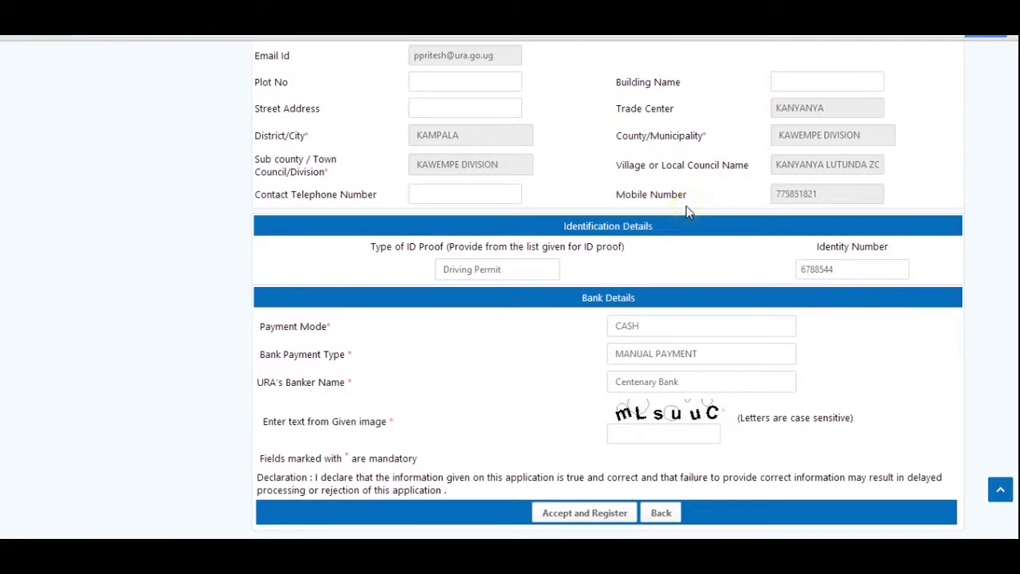
# - Enter the captcha verification text mLsuuC from the given image
pyautogui.scroll(-3)
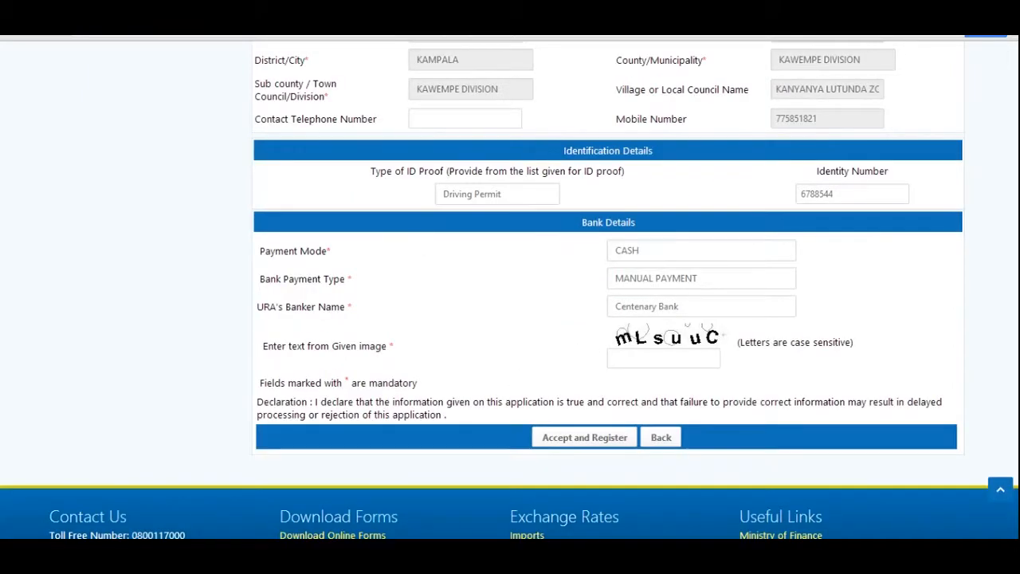
pyautogui.click(662, 358)
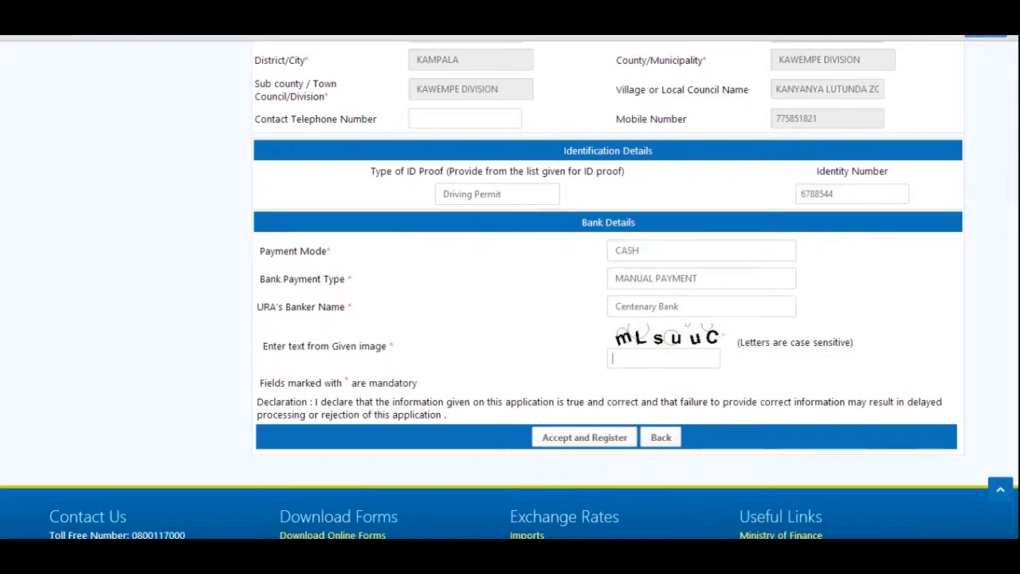
pyautogui.write('M')
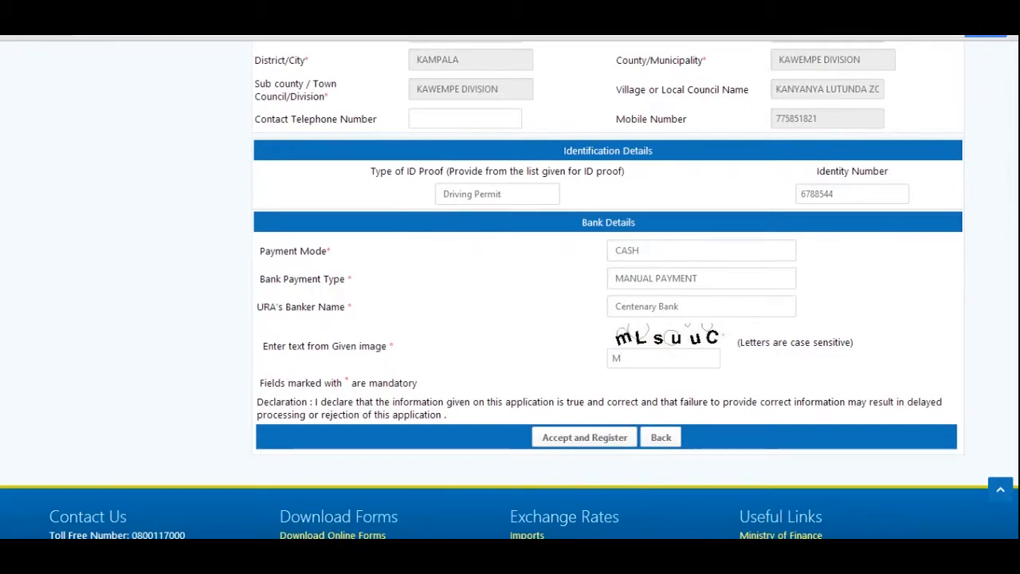
pyautogui.write('m')
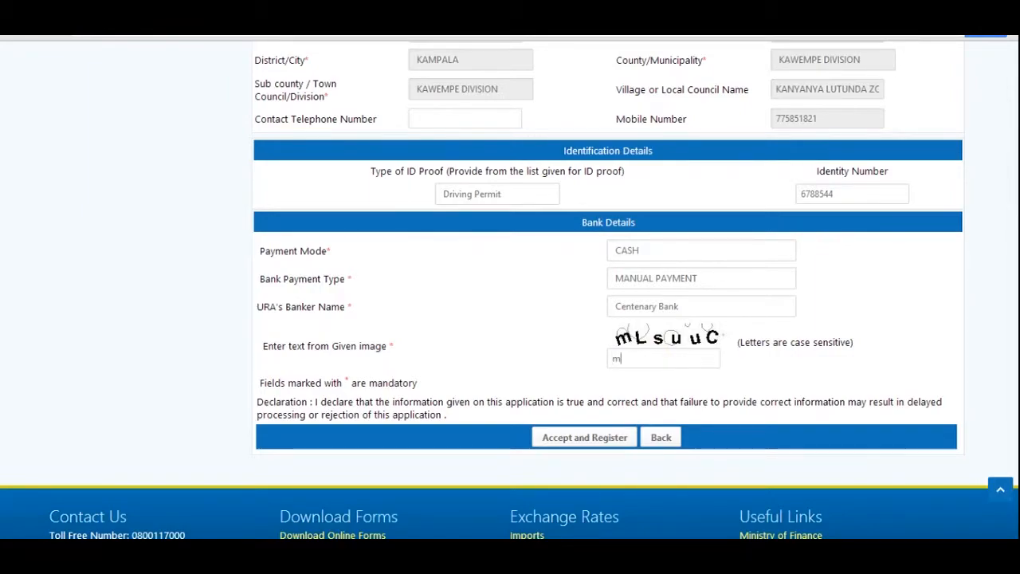
pyautogui.write('L')
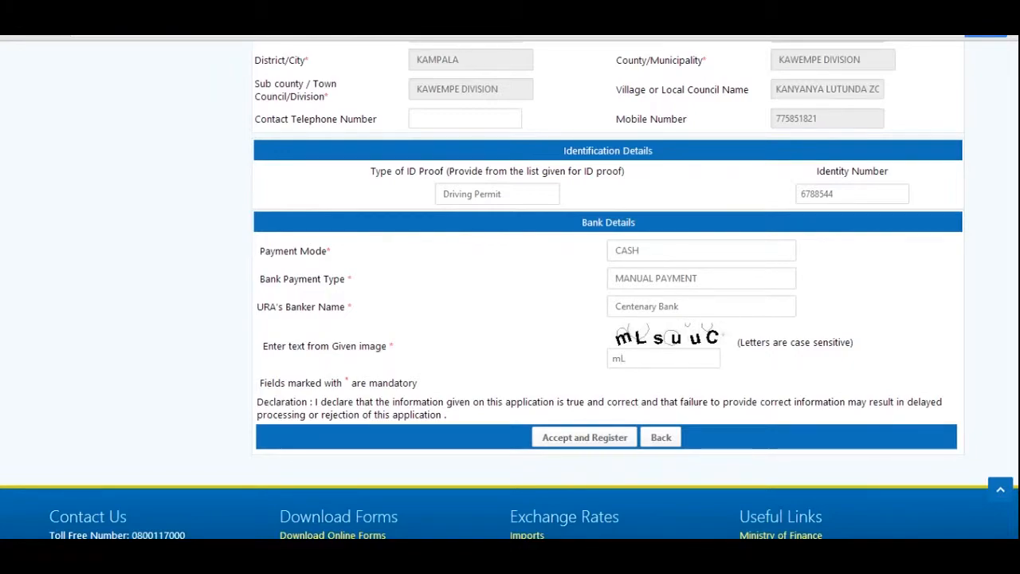
pyautogui.write('s')
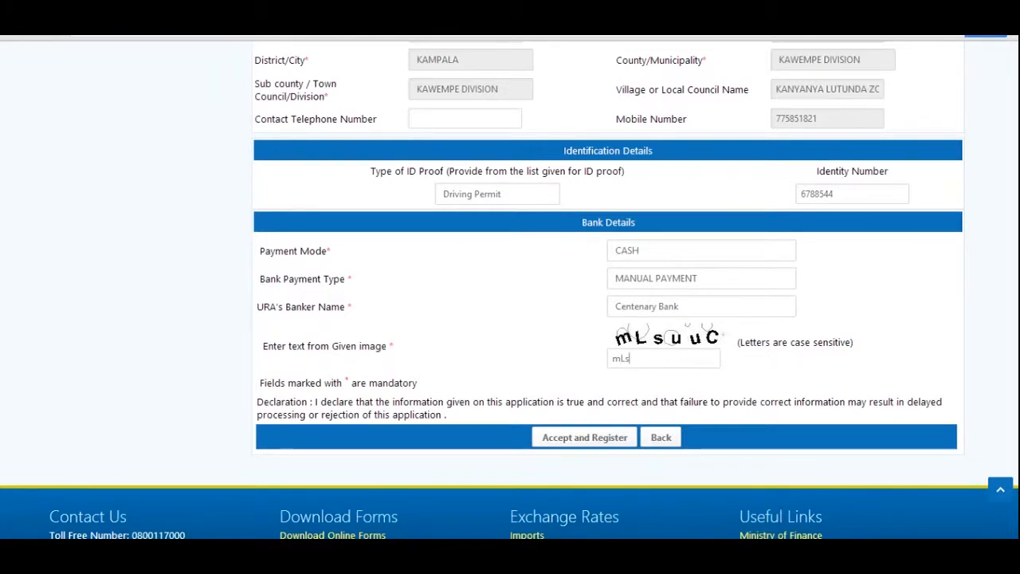
pyautogui.write('u')
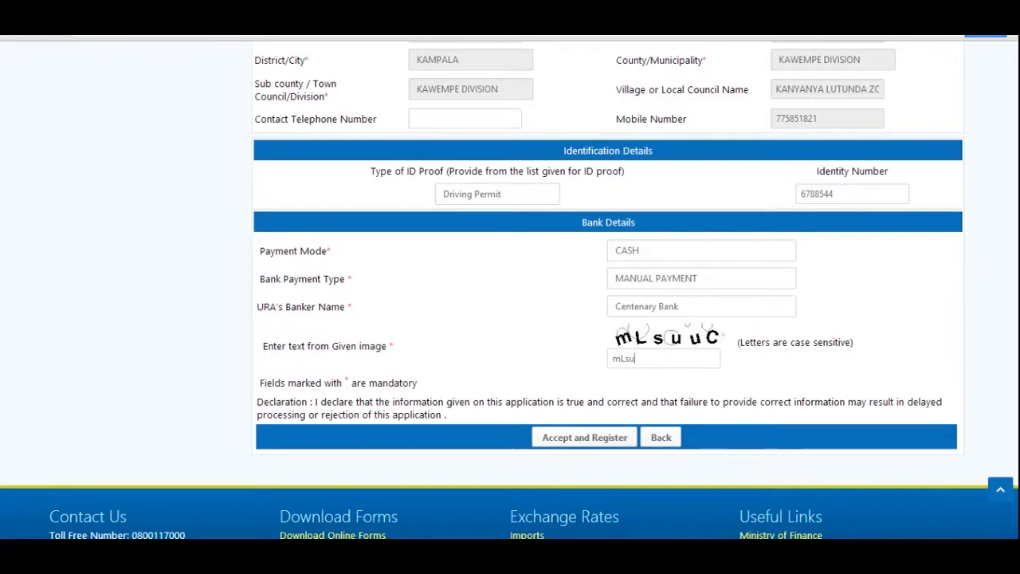
pyautogui.write('uC')
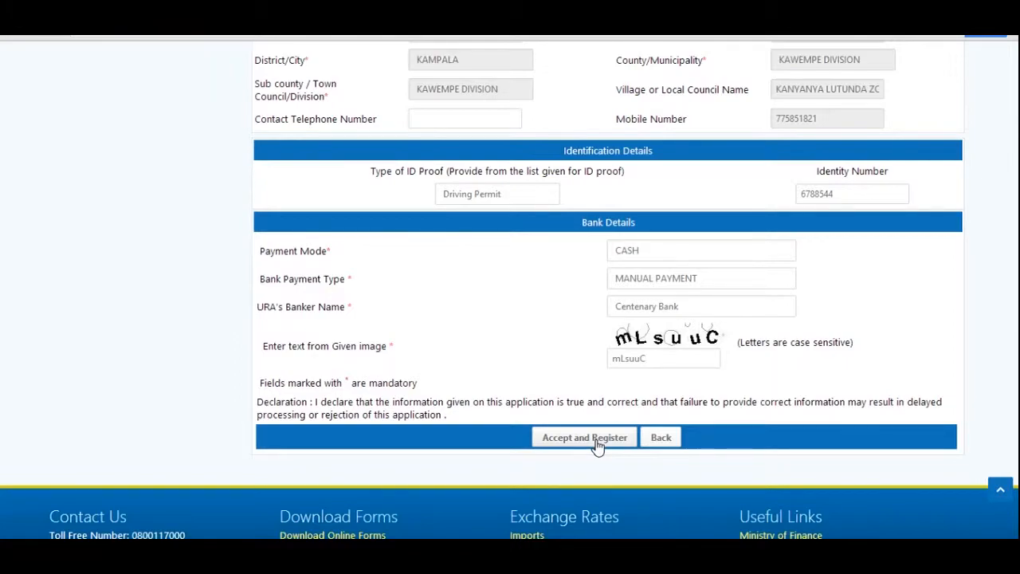
# - Accept and register, confirm the domestic taxes alert, and view the 200,000 UGX slip
pyautogui.click(583, 436)
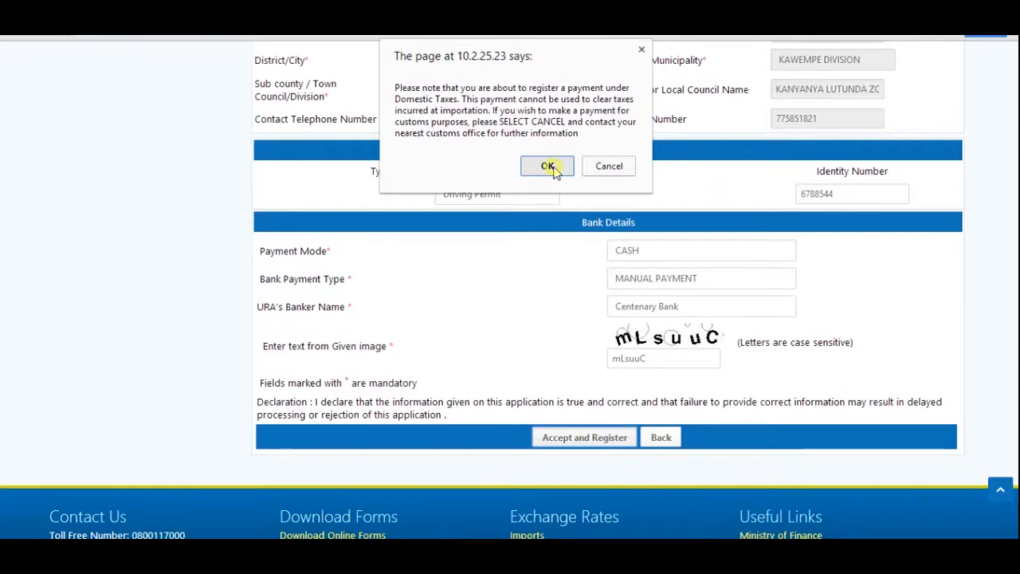
pyautogui.click(546, 166)
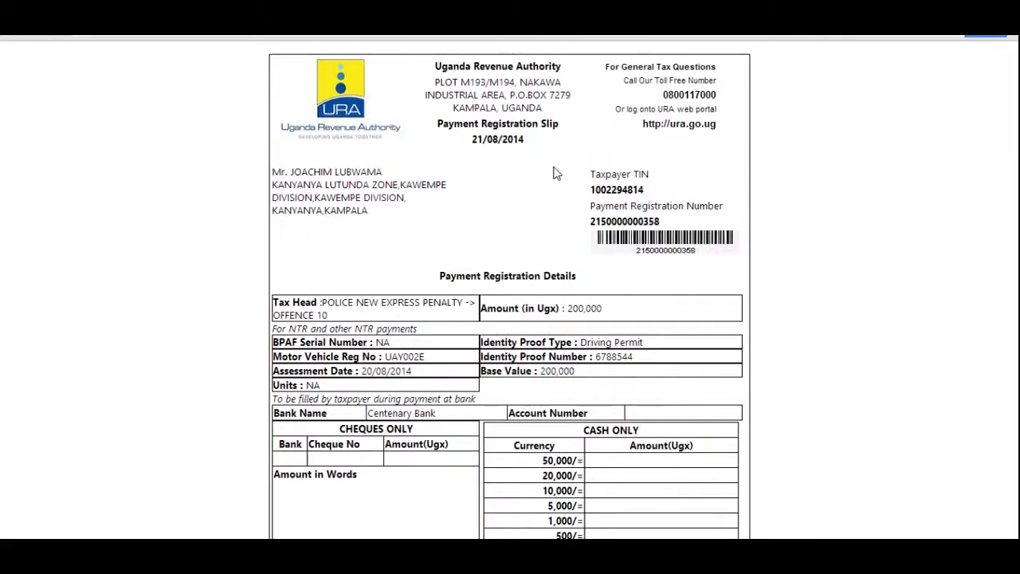
pyautogui.scroll(-3)
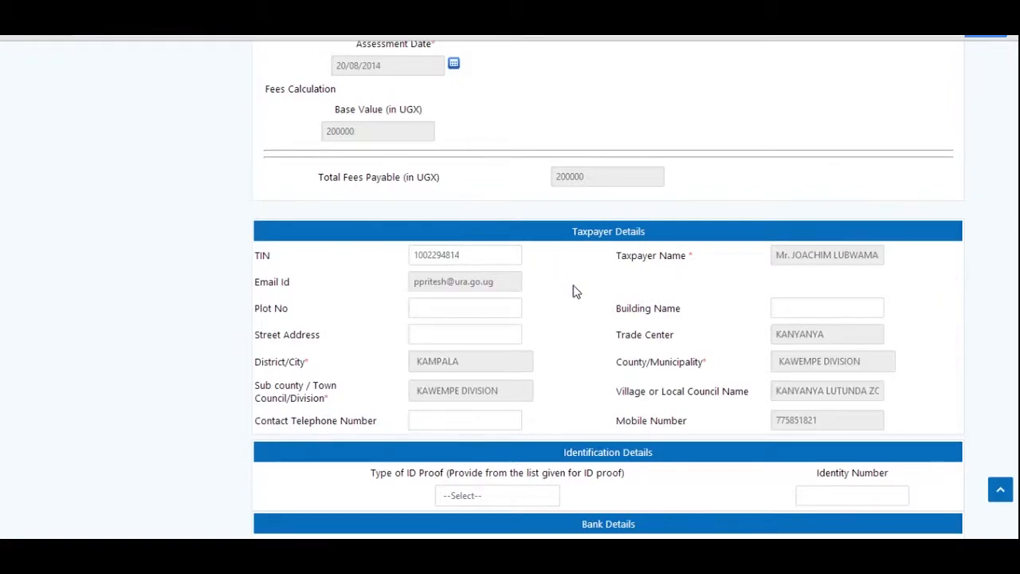
pyautogui.scroll(-3)
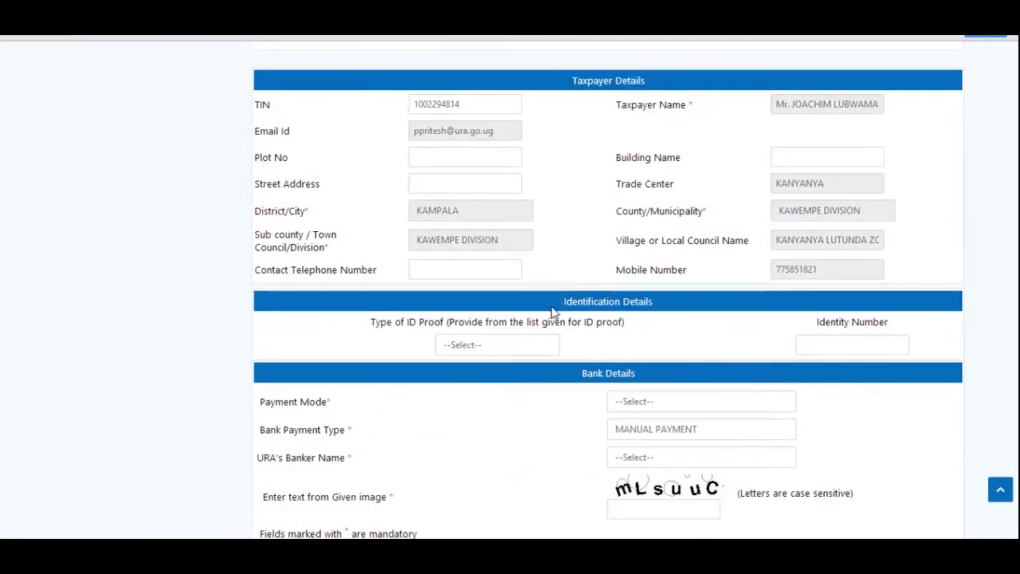
pyautogui.click(497, 344)
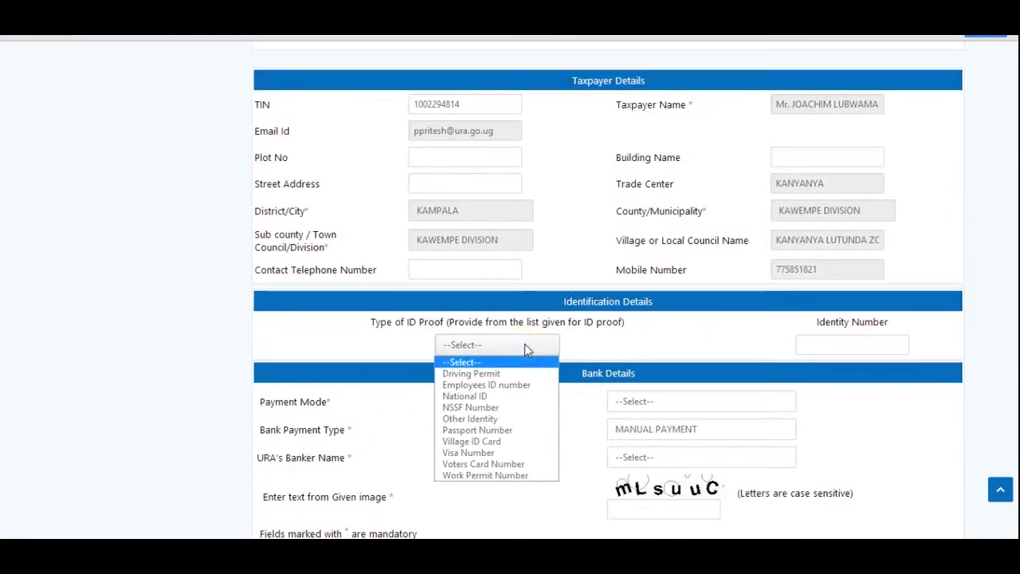
pyautogui.moveTo(526, 373)
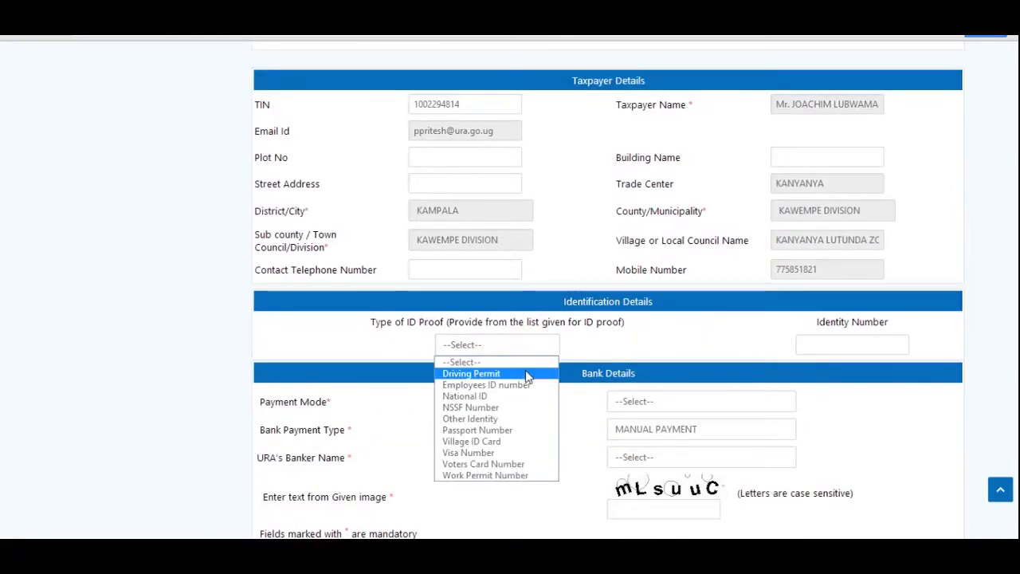
pyautogui.click(471, 373)
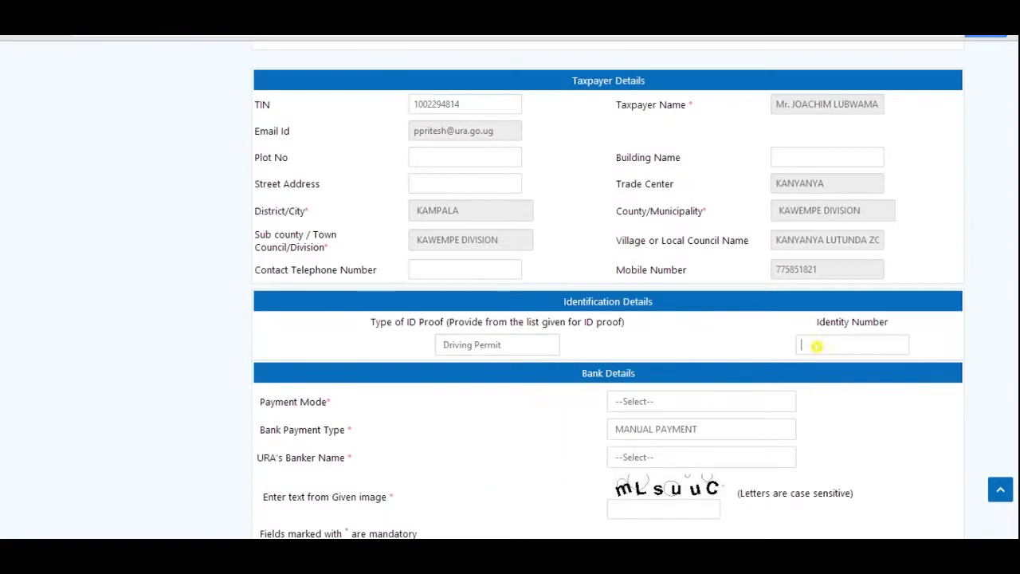
pyautogui.write('6788544')
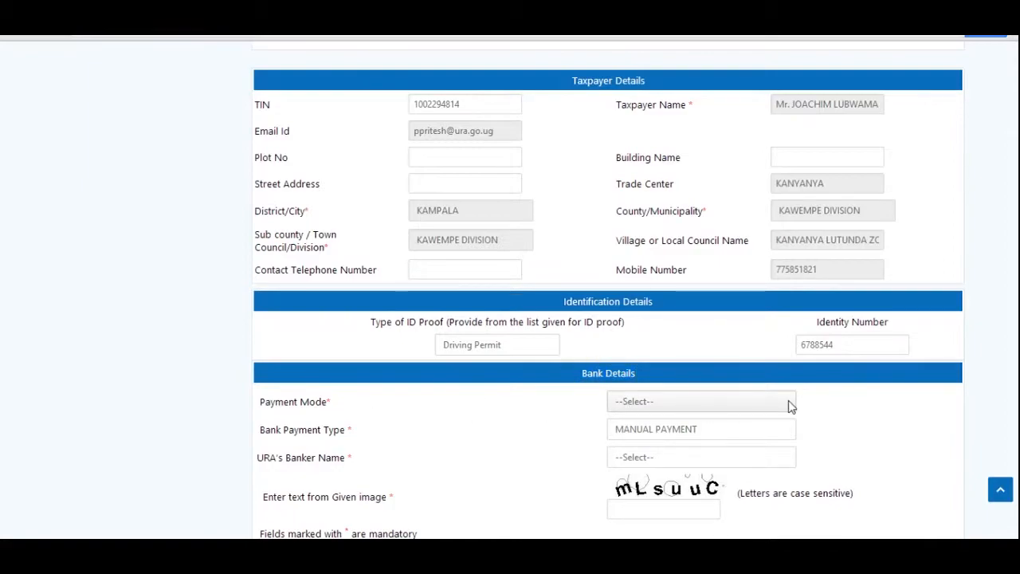
pyautogui.click(701, 401)
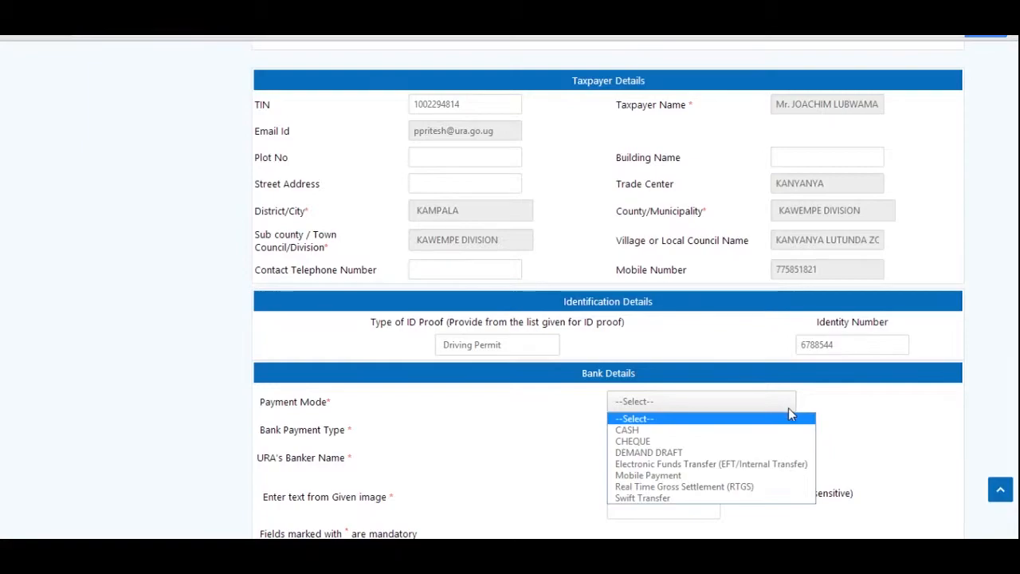
pyautogui.moveTo(642, 497)
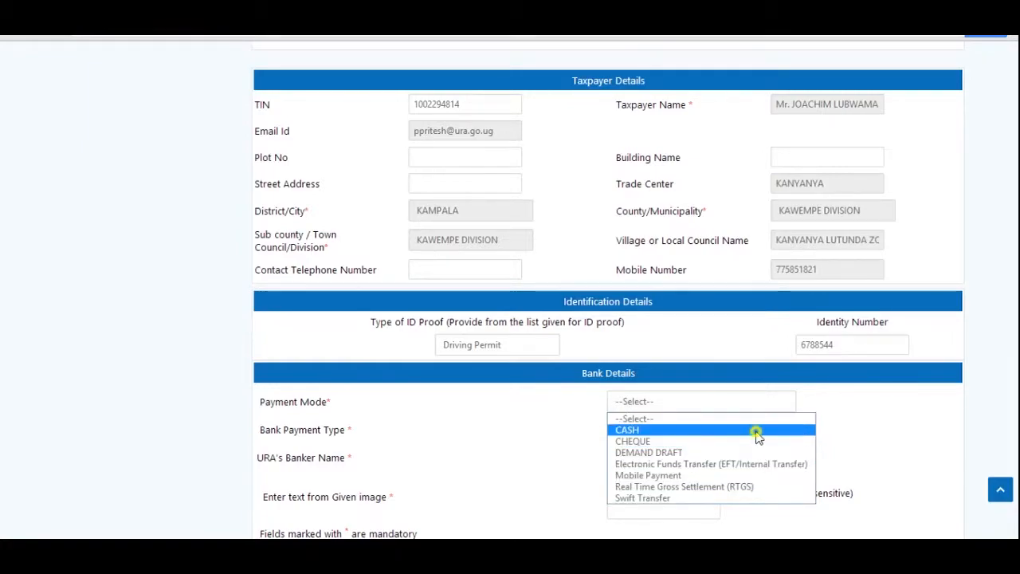
pyautogui.click(628, 430)
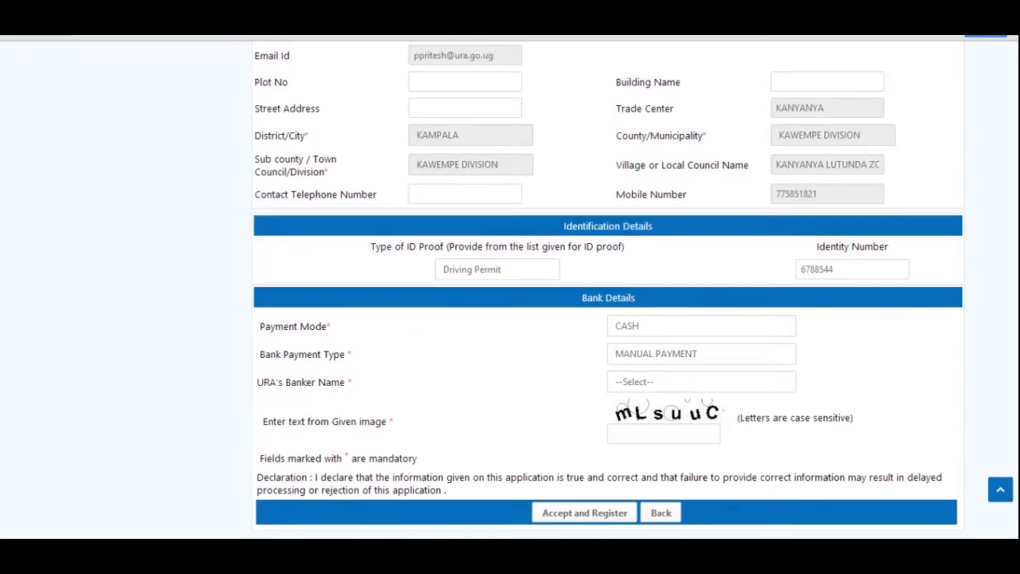
# - Keep Centenary Bank as banker and enter the captcha verification text mLsuuC
pyautogui.click(701, 381)
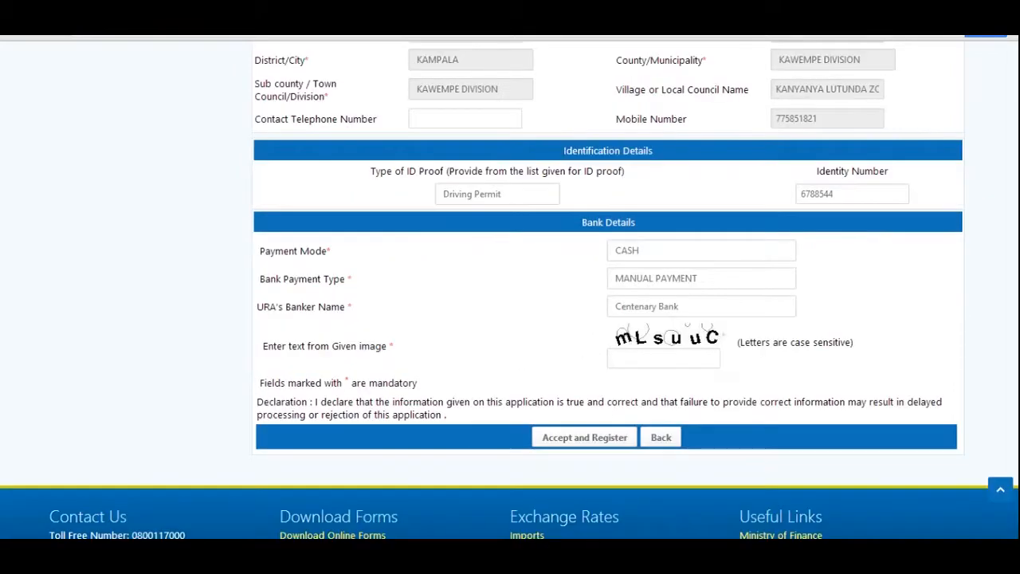
pyautogui.click(663, 359)
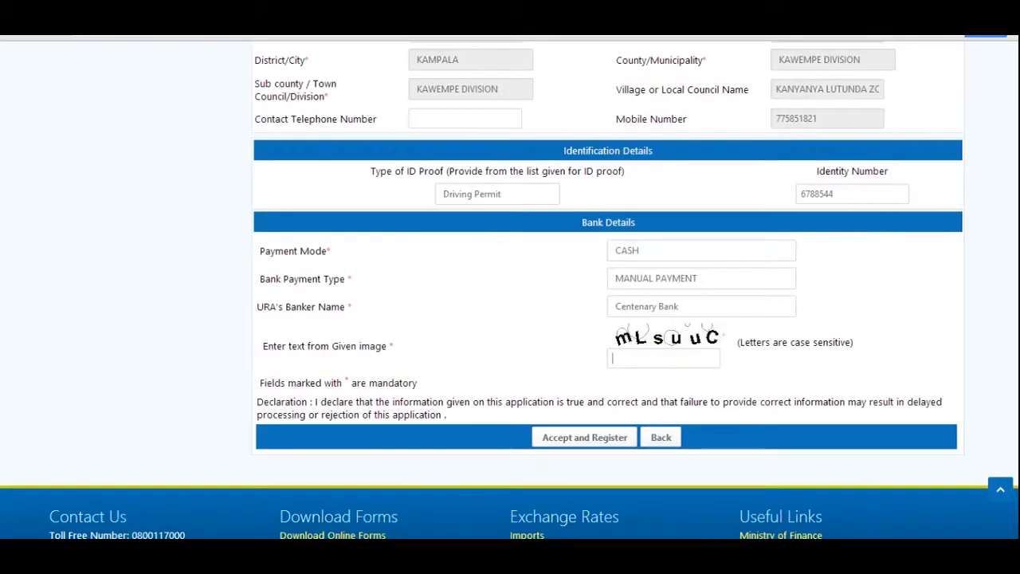
pyautogui.write('M')
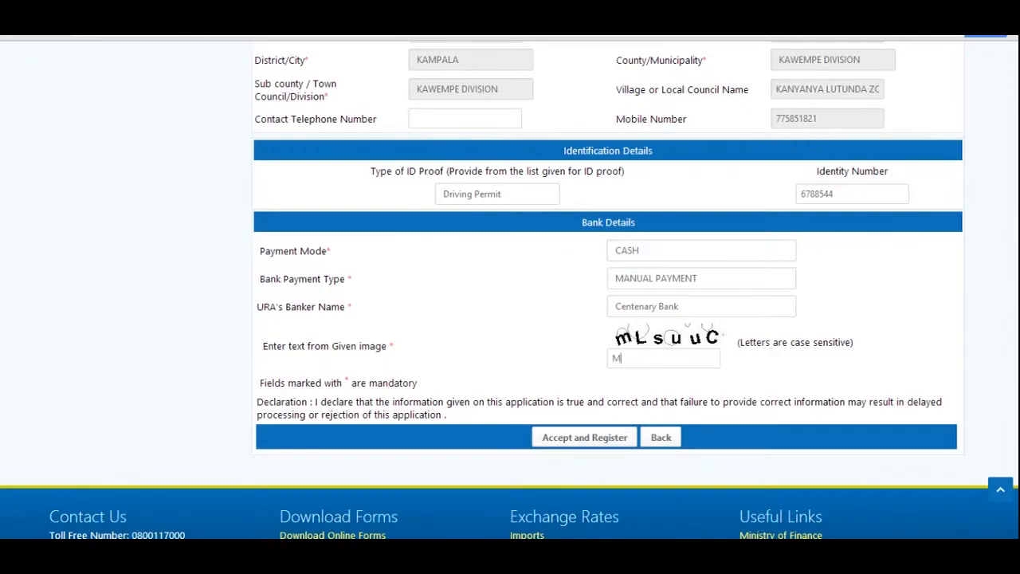
pyautogui.write('m')
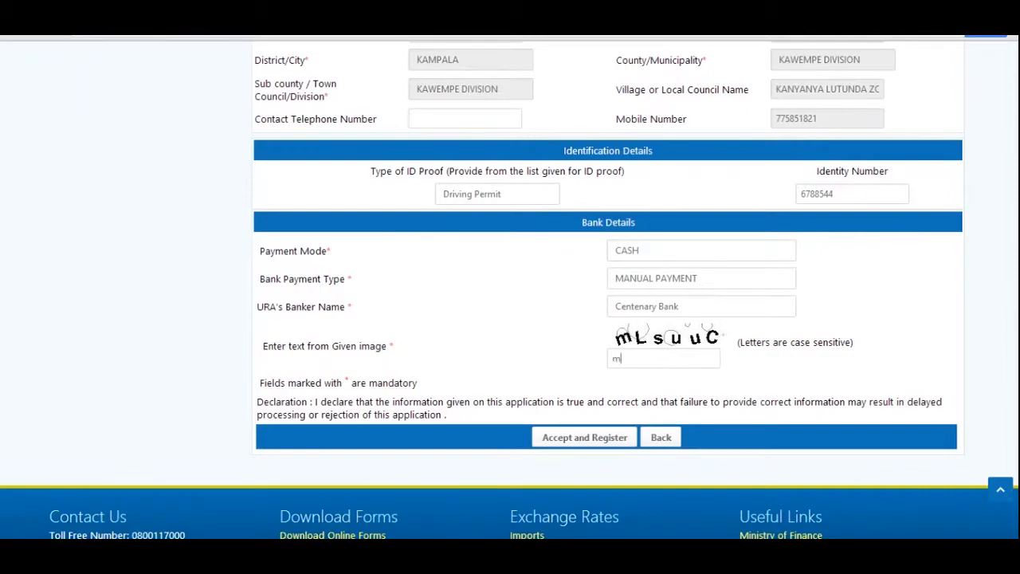
pyautogui.write('L')
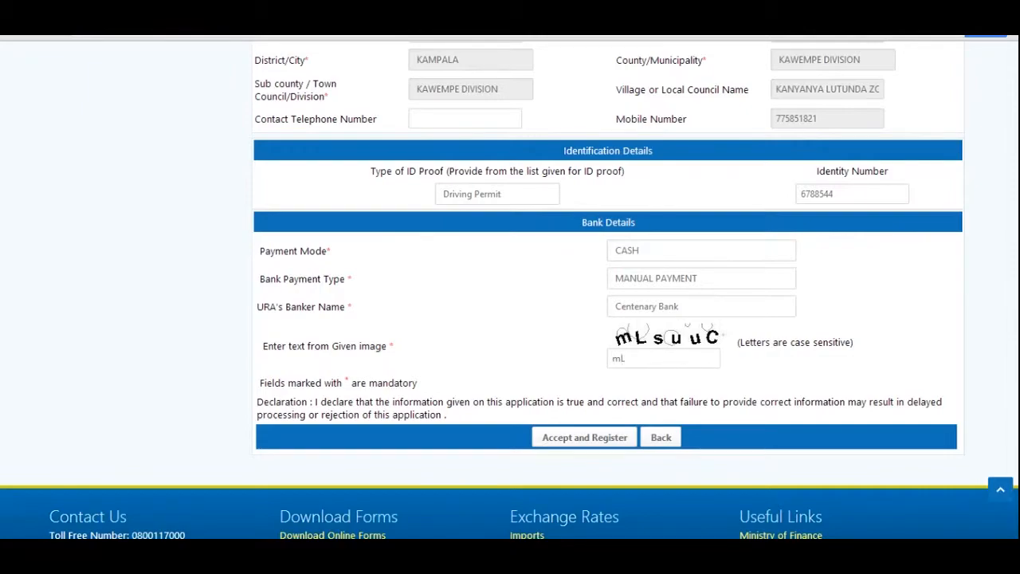
pyautogui.write('s')
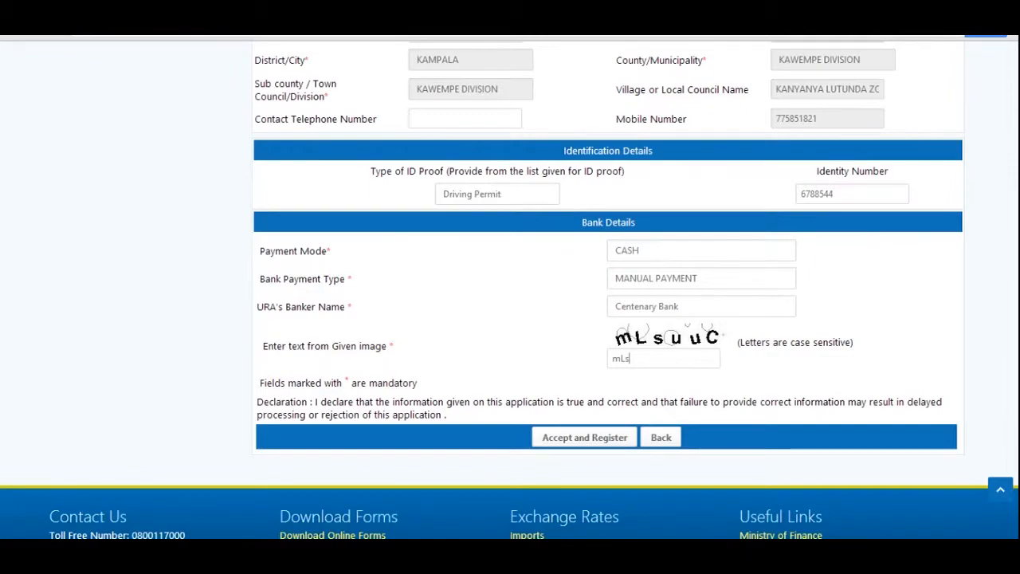
pyautogui.write('uu')
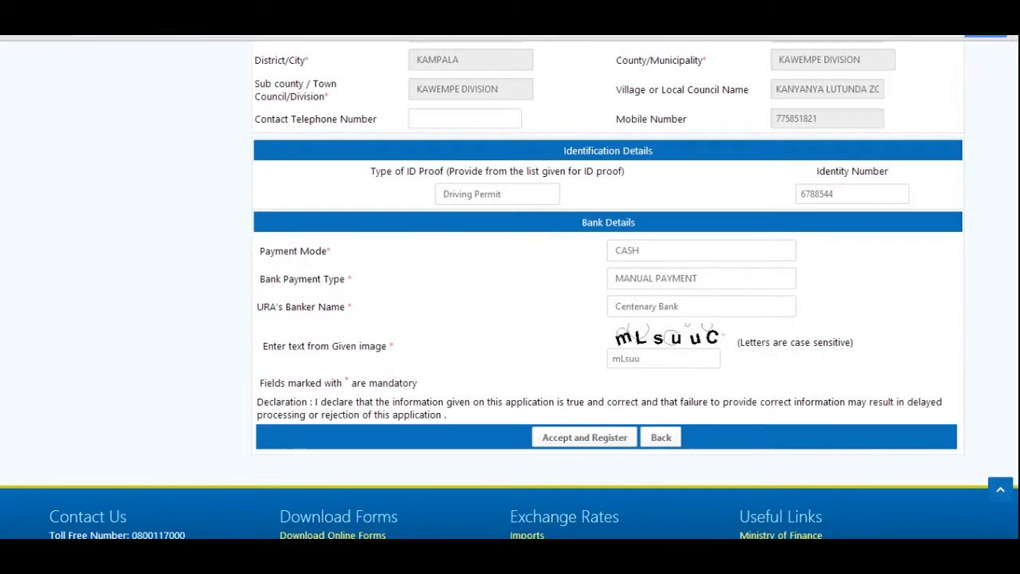
pyautogui.write('C')
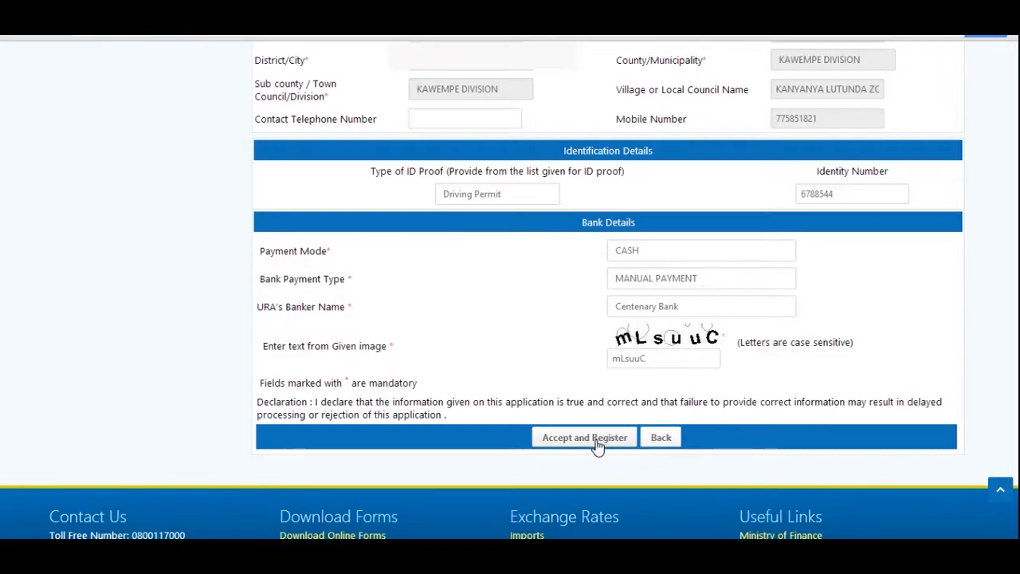
# - Accept and register, confirm the alert, and scroll the slip with its search code to Print
pyautogui.click(583, 437)
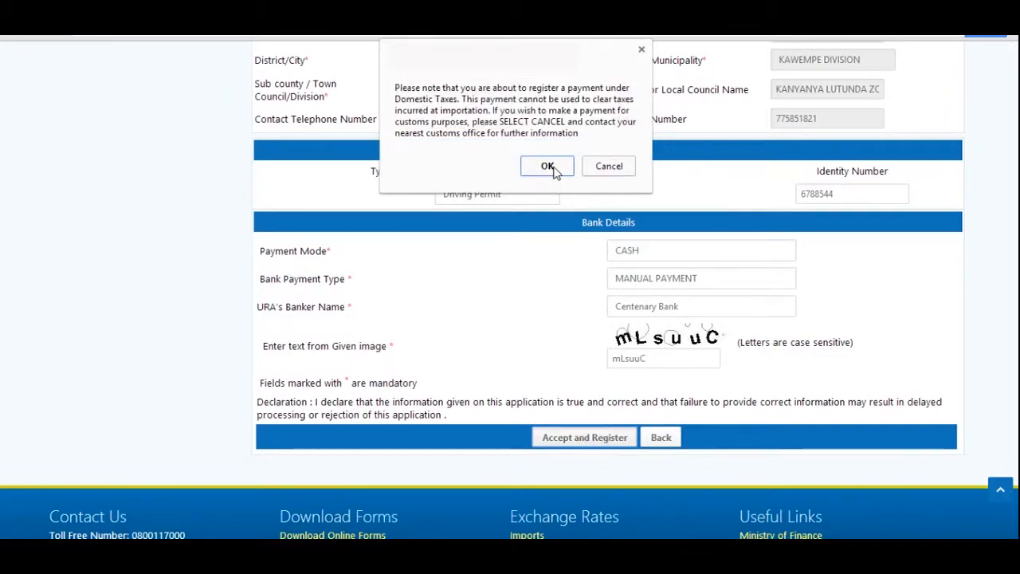
pyautogui.click(548, 166)
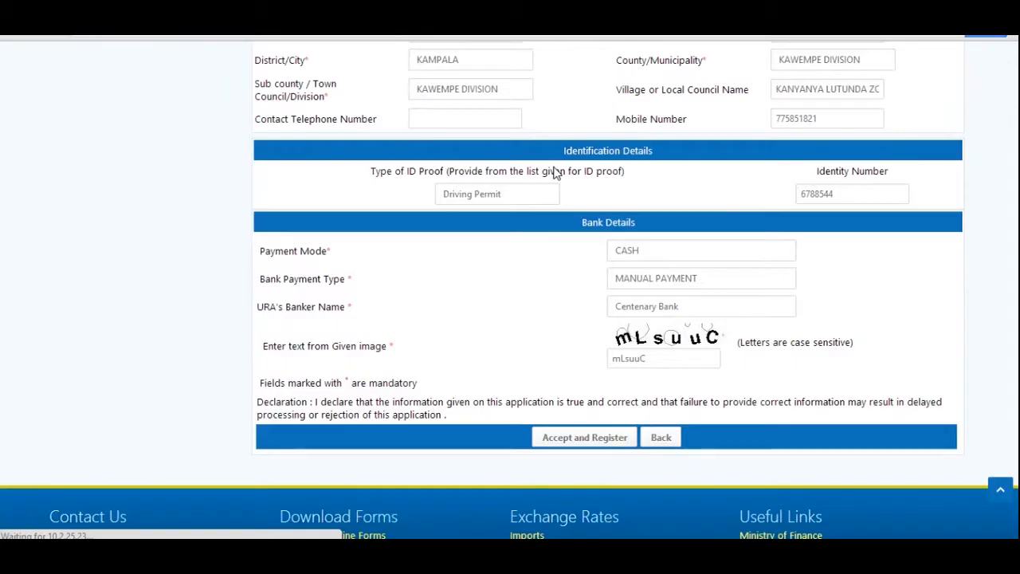
pyautogui.click(584, 437)
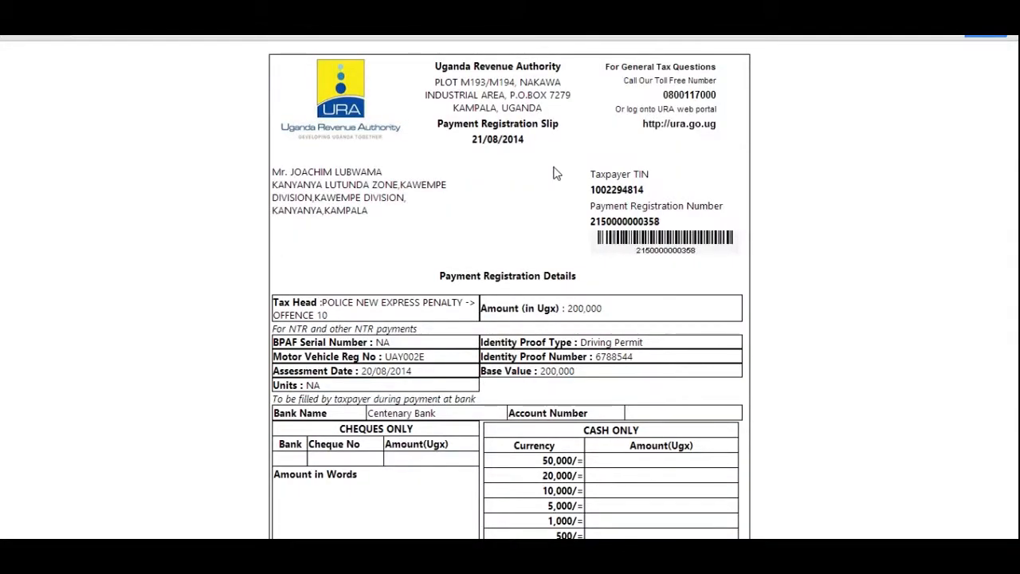
pyautogui.scroll(-3)
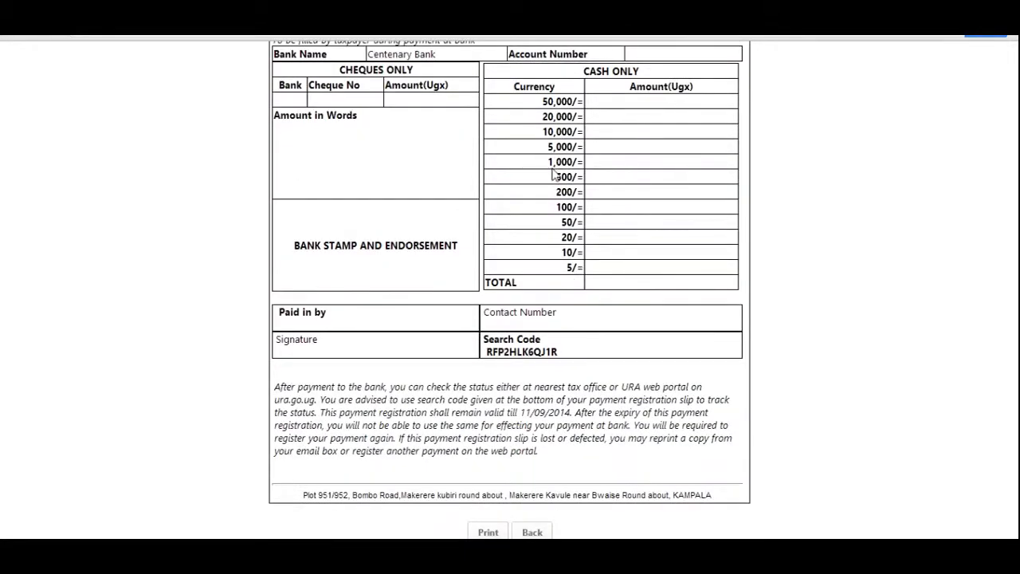